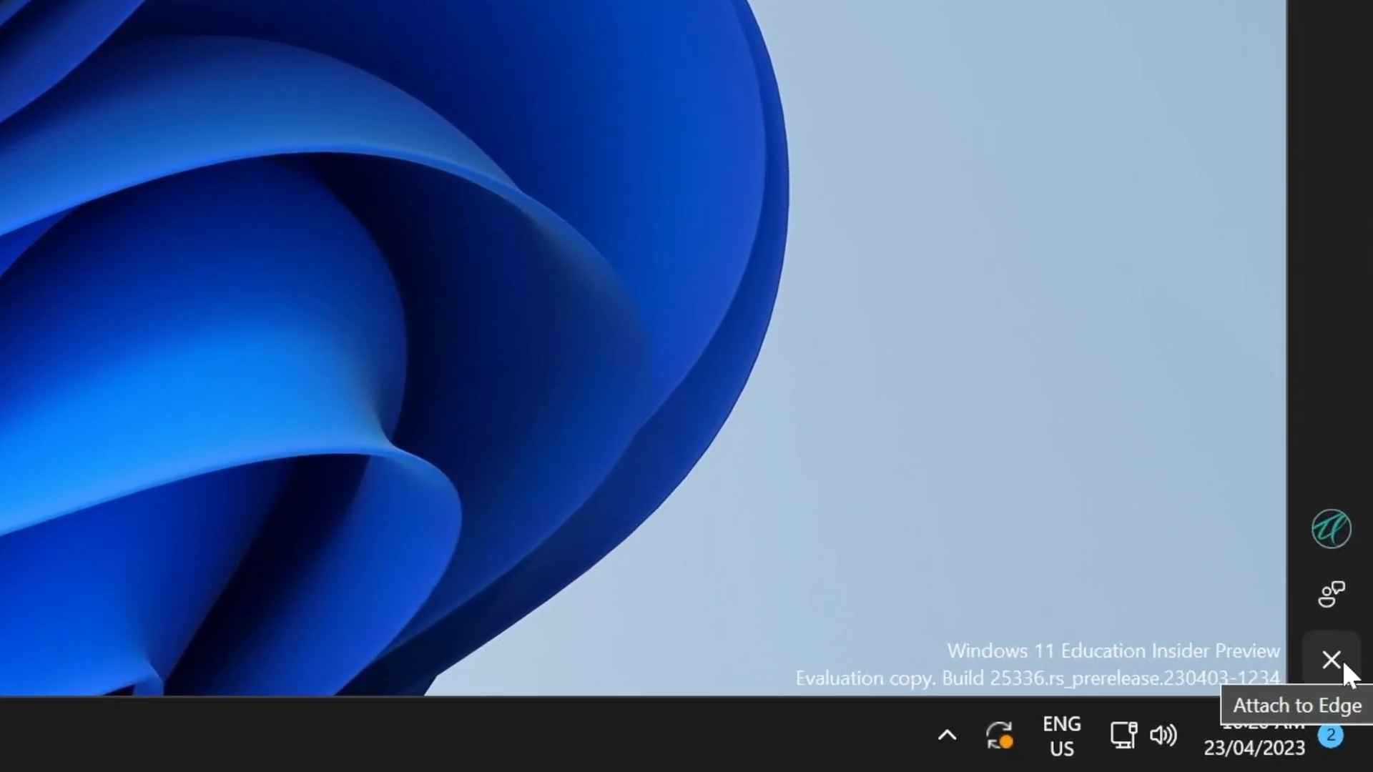
- Attach the floating sidebar back to Edge, clearing it from the desktop
click(1330, 659)
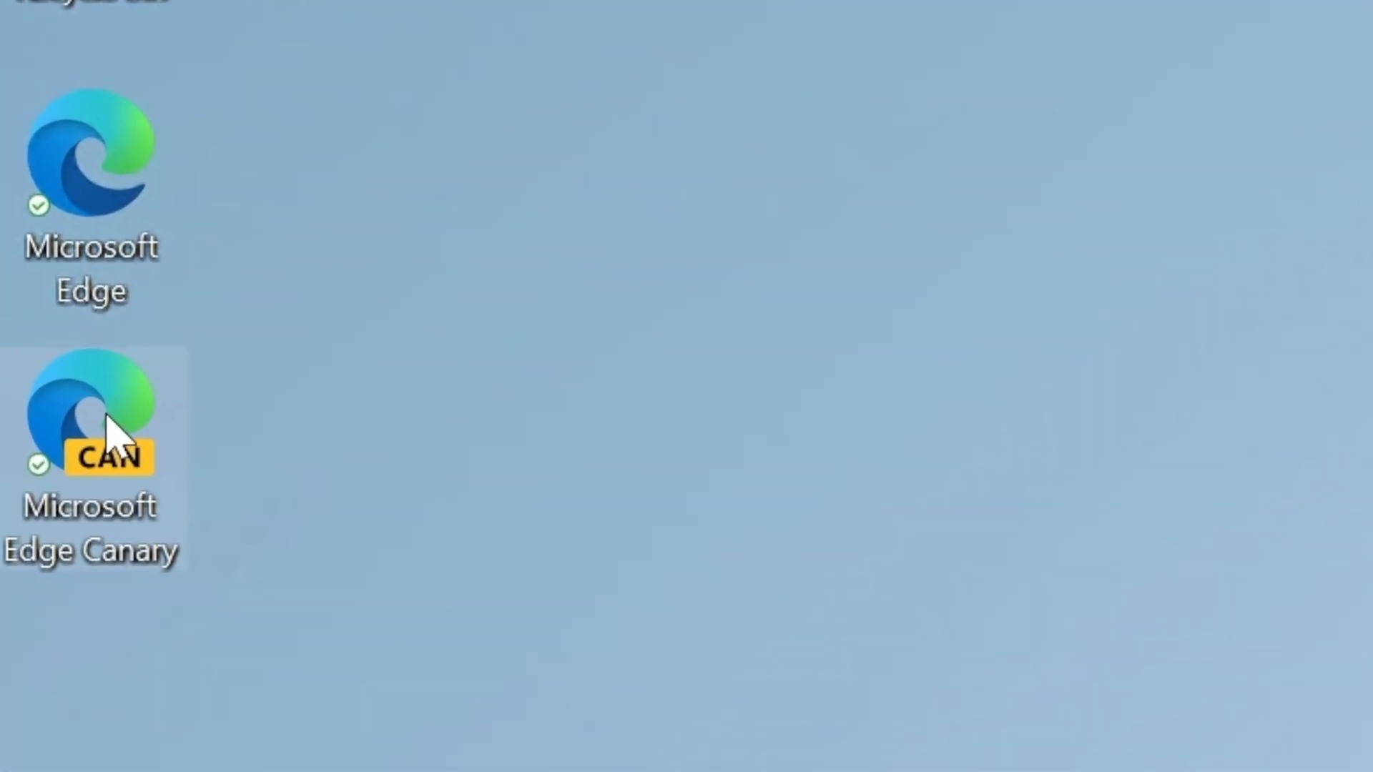
- Launch Edge Canary and close its window, leaving the detached sidebar docked on the right
double_click(90, 412)
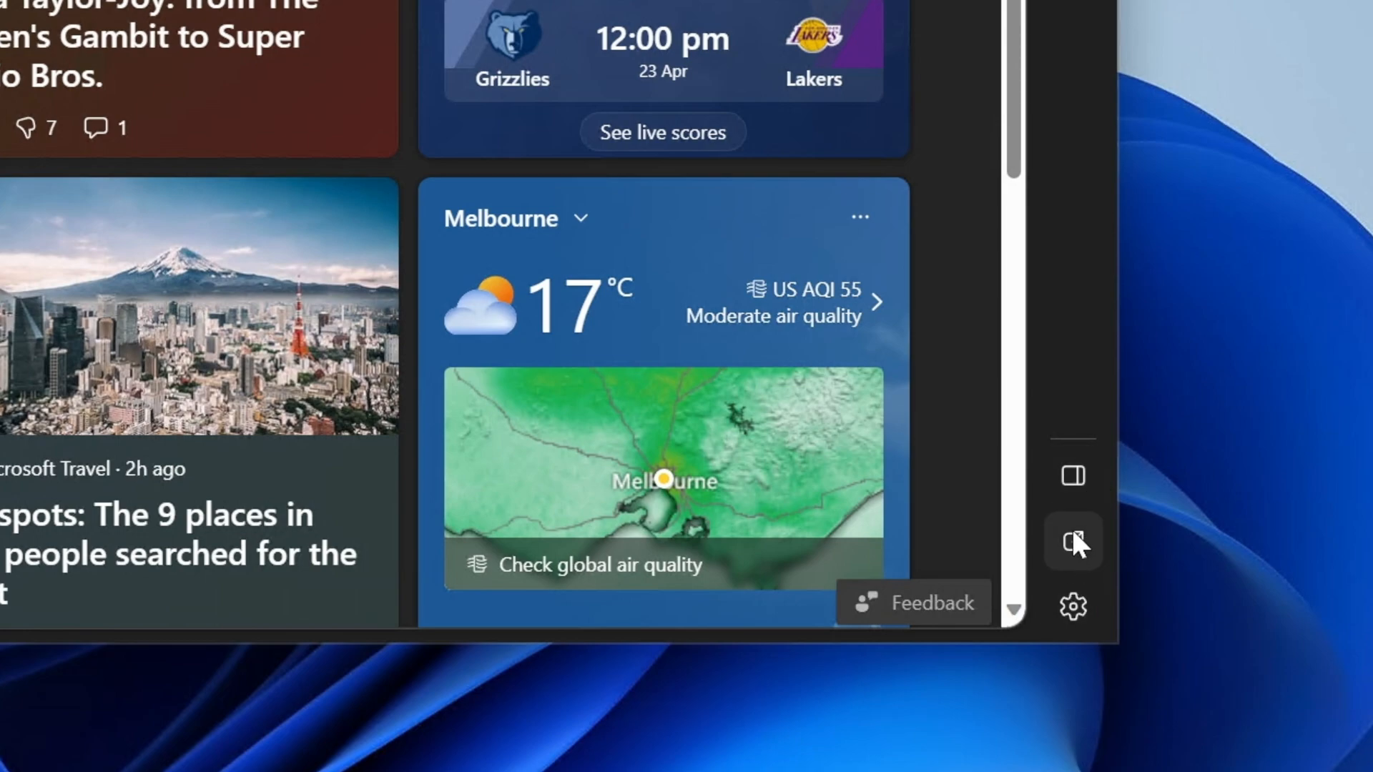
mouse_move(1071, 542)
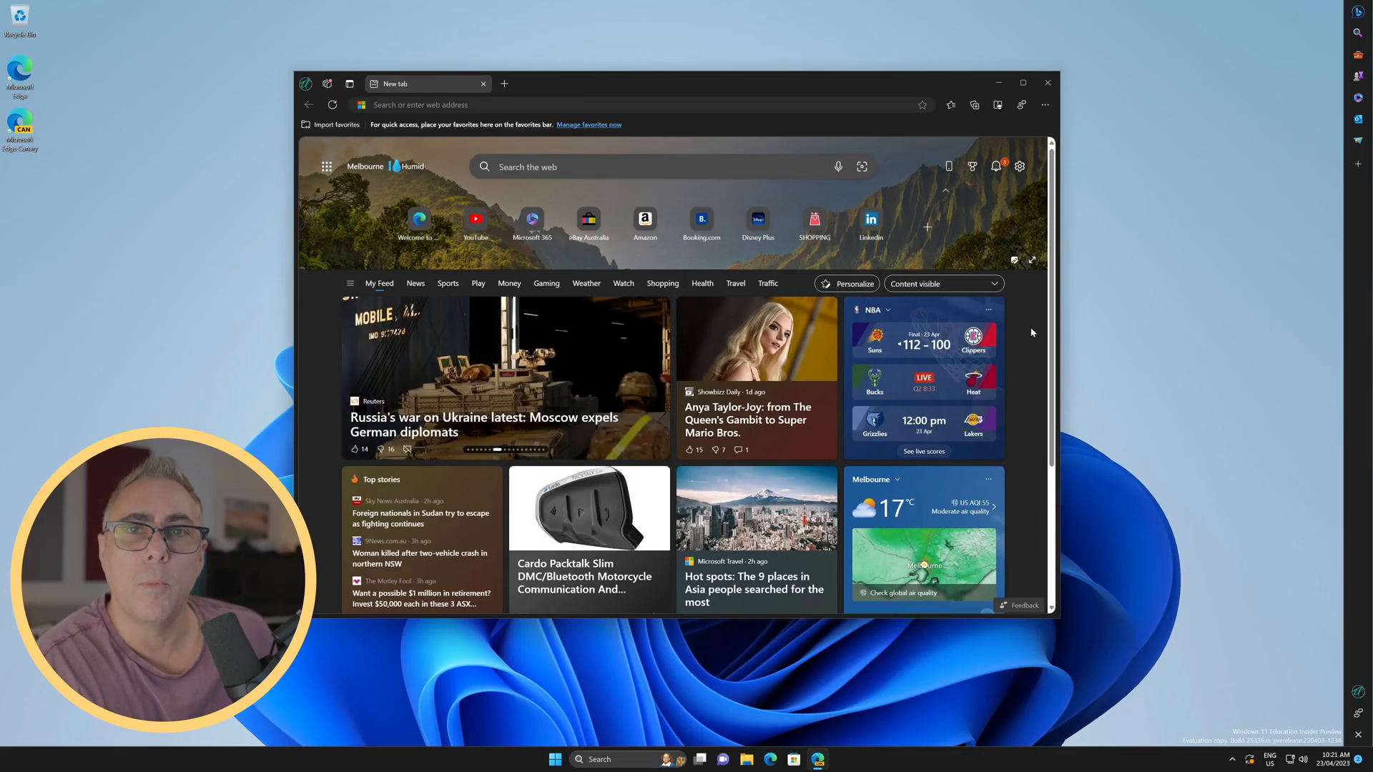
click(1046, 83)
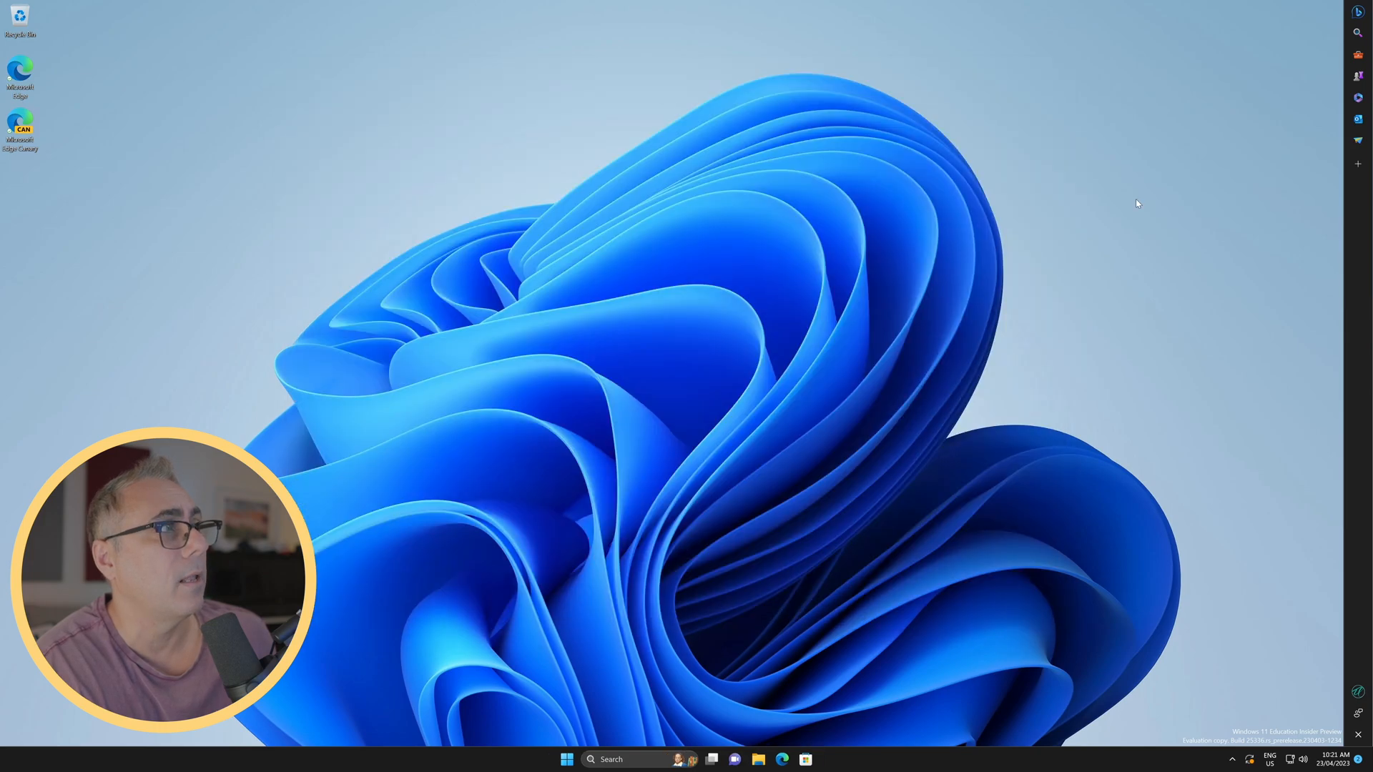
mouse_move(1338, 324)
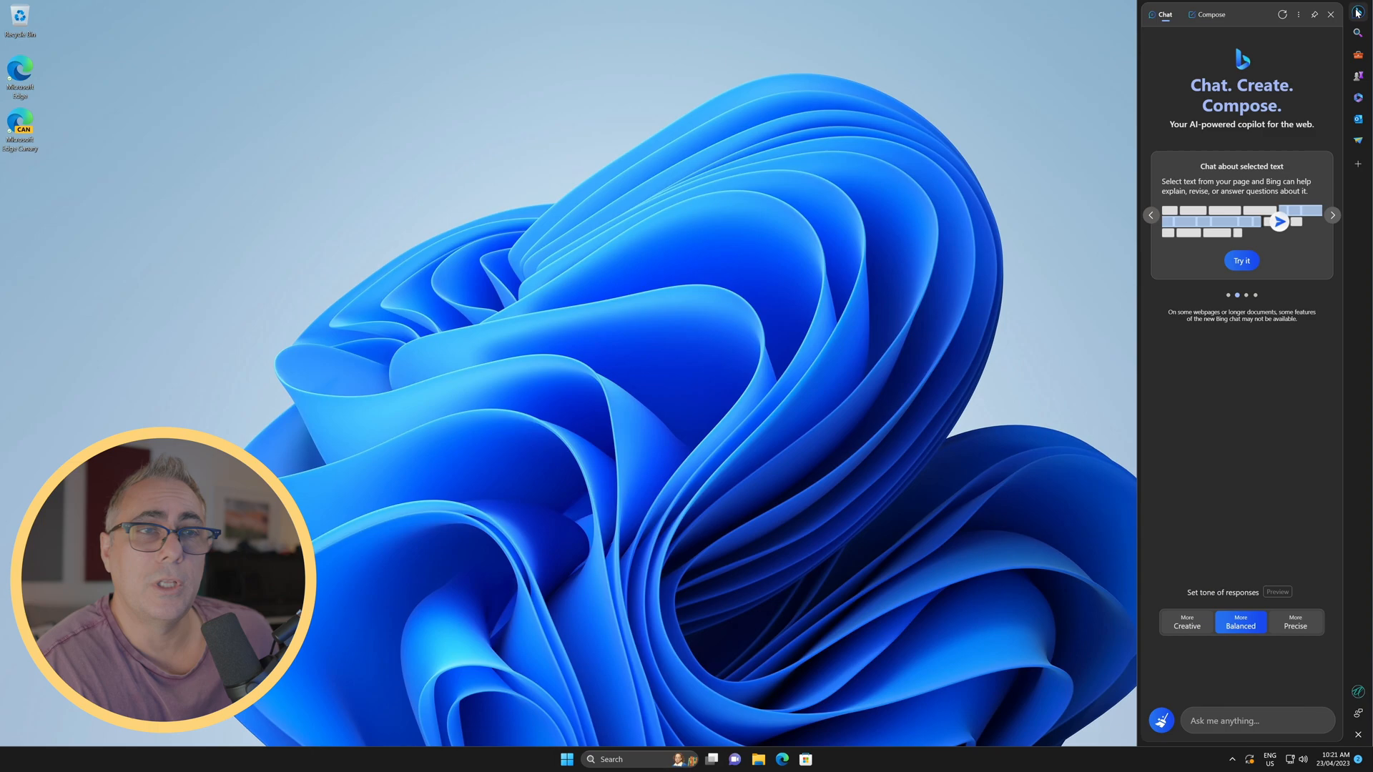
- Ask Bing Chat 'what is the canary build of Microsoft Edge?' in the sidebar
click(1331, 214)
text(what is the canary build of Microsoft Edge?)
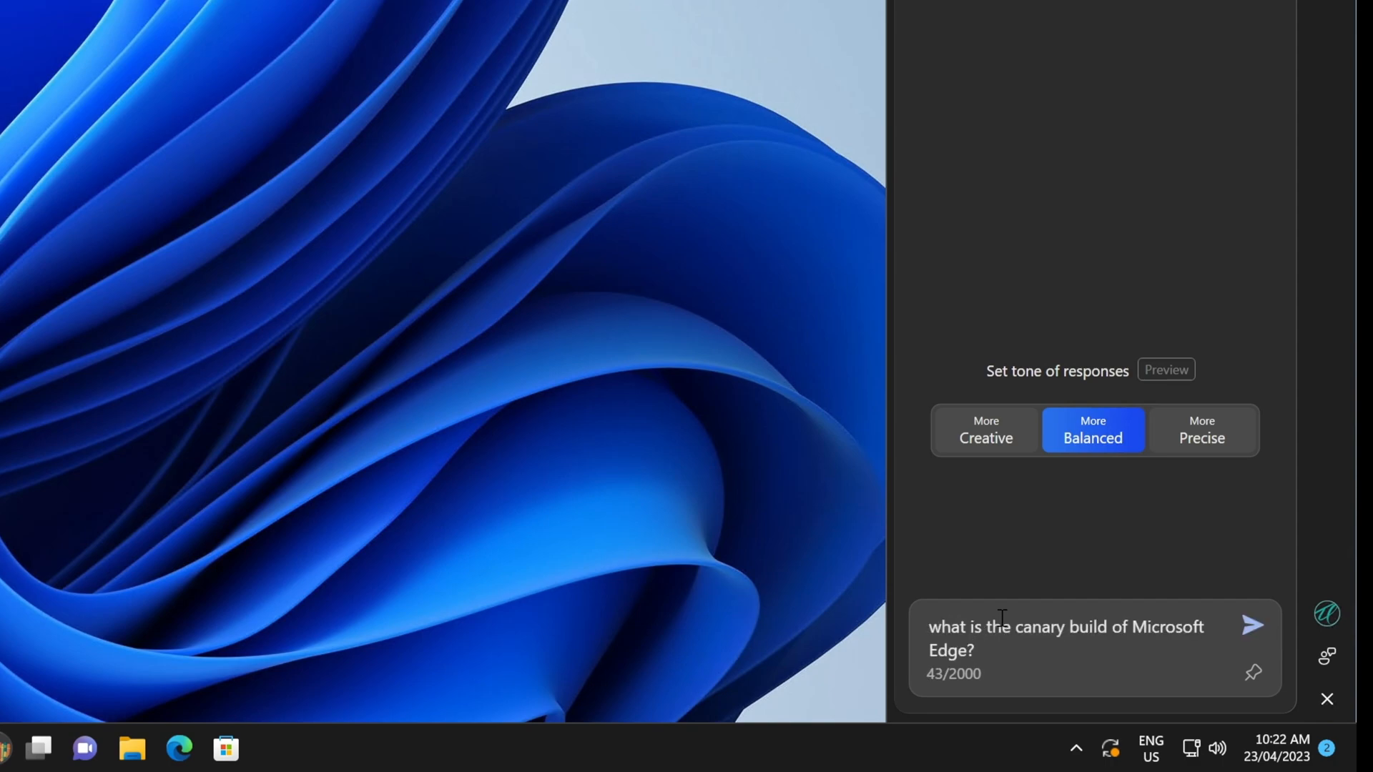
click(1251, 625)
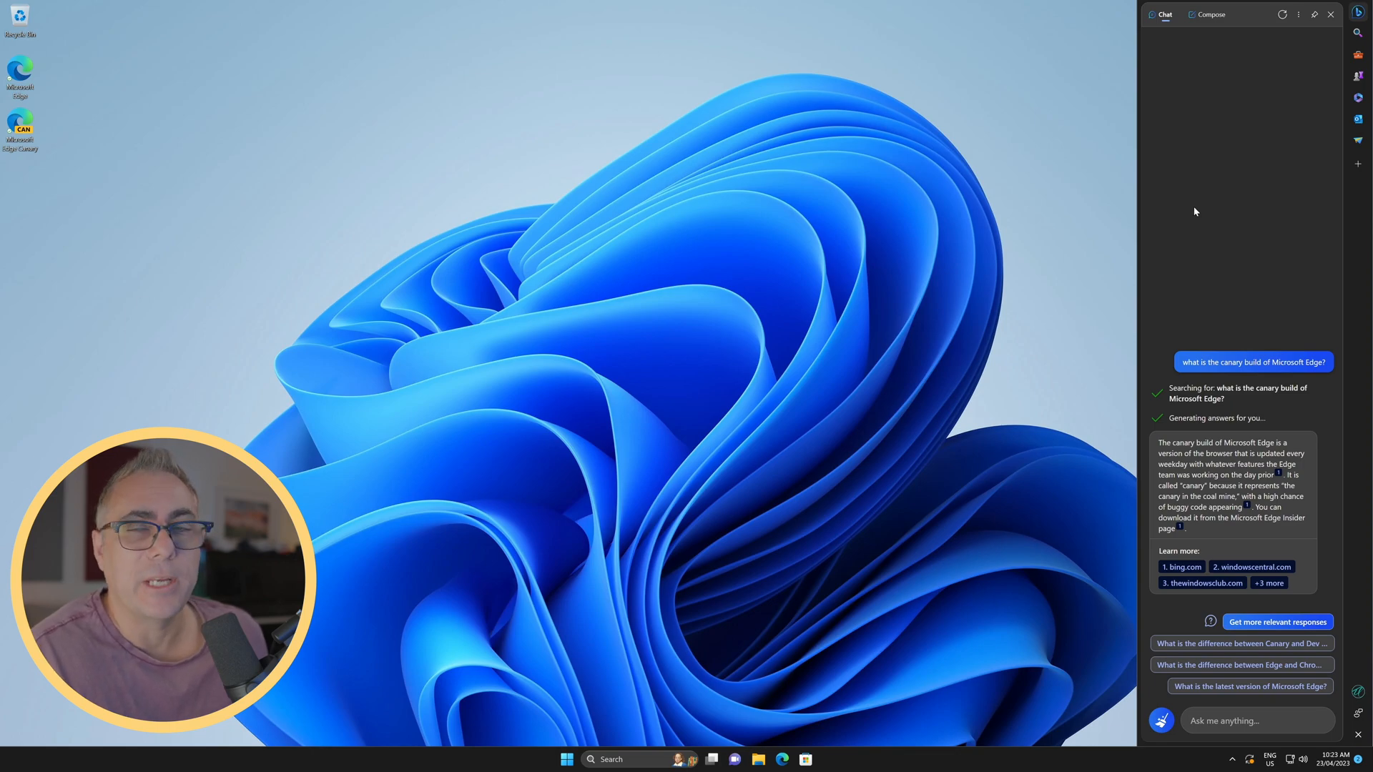
mouse_move(1199, 216)
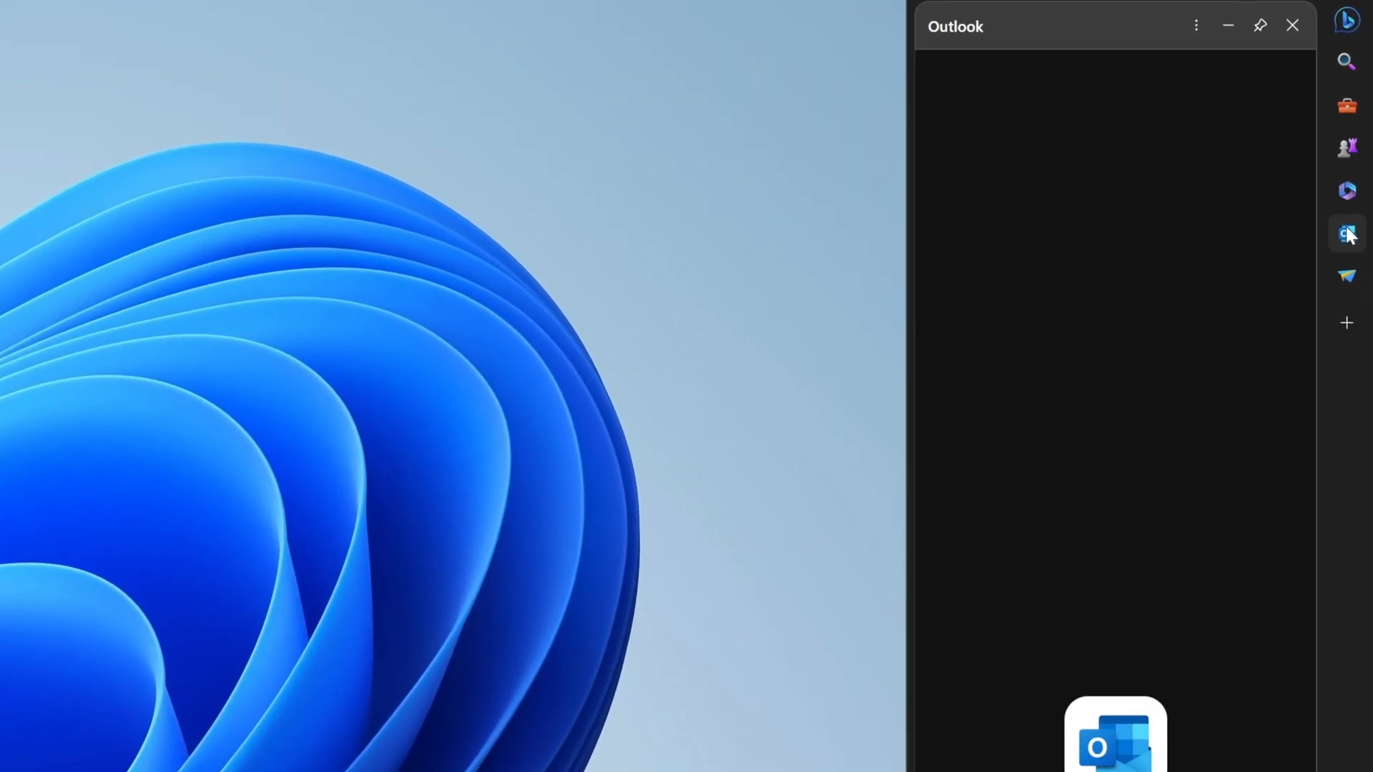
- Switch the sidebar to Microsoft 365, then to the calculator and unit converter tools
click(1346, 191)
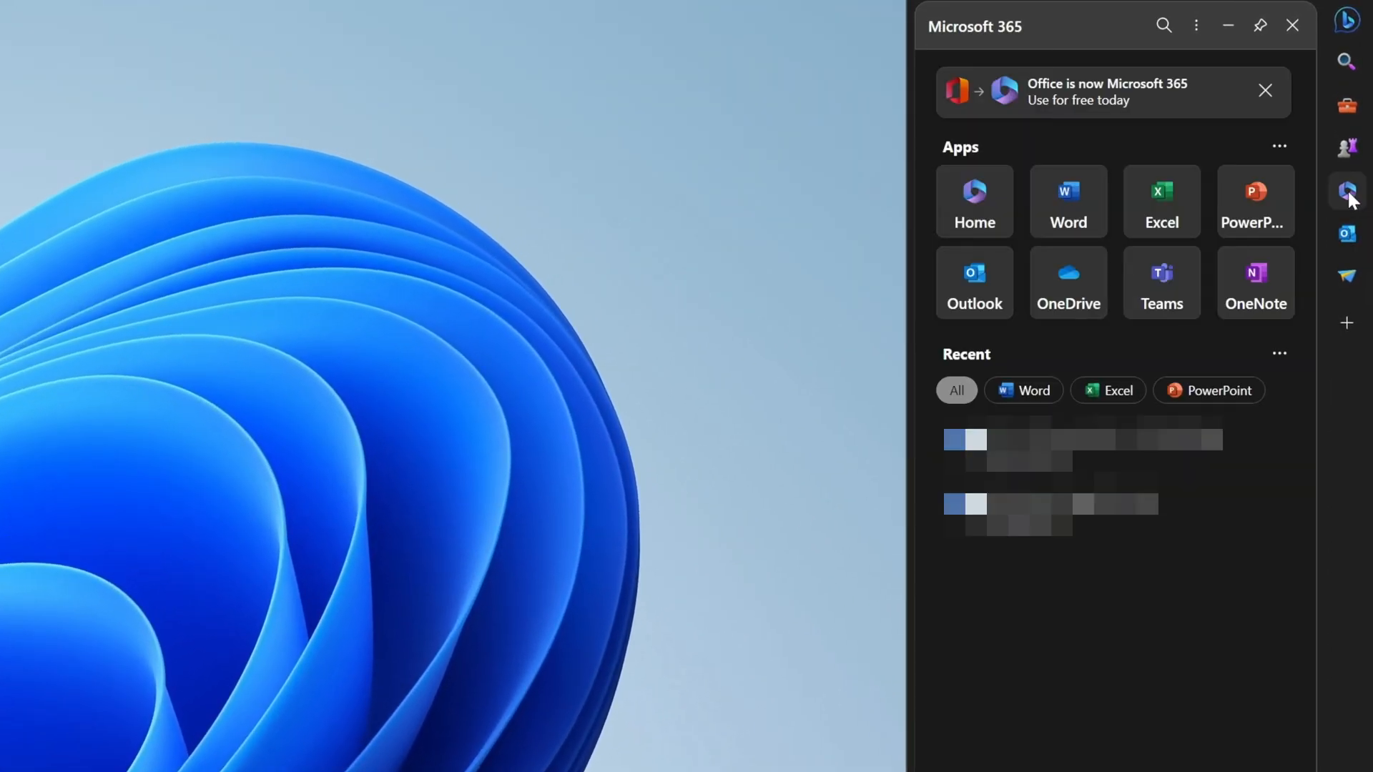
mouse_move(1346, 147)
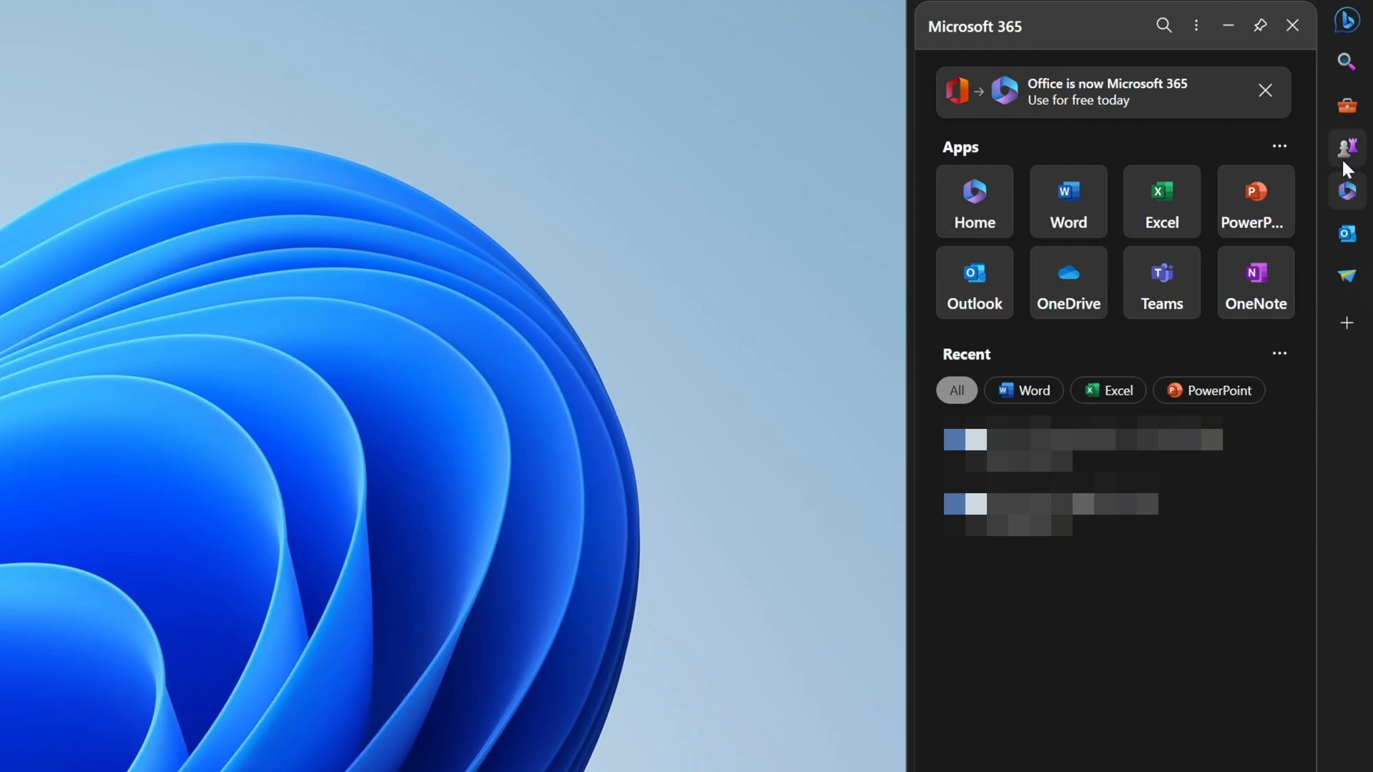
click(1346, 104)
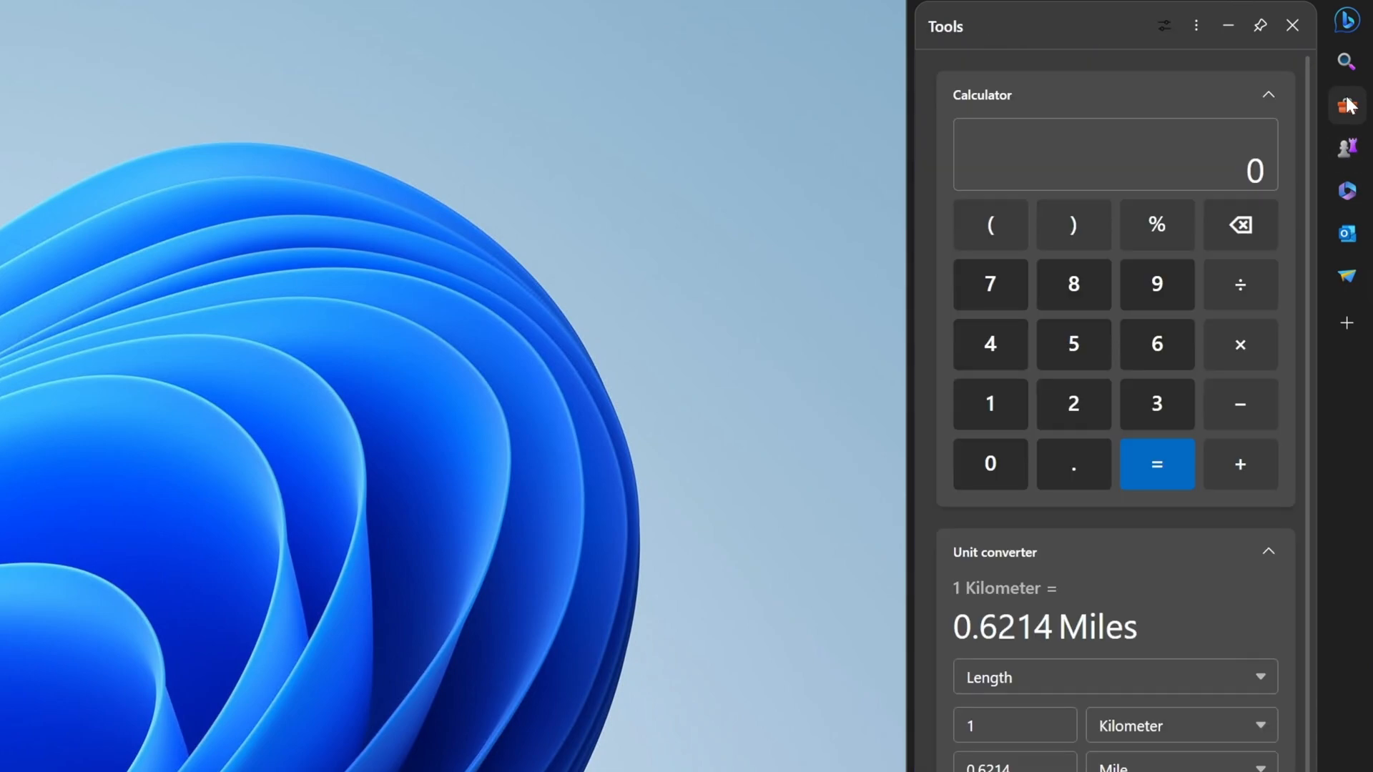